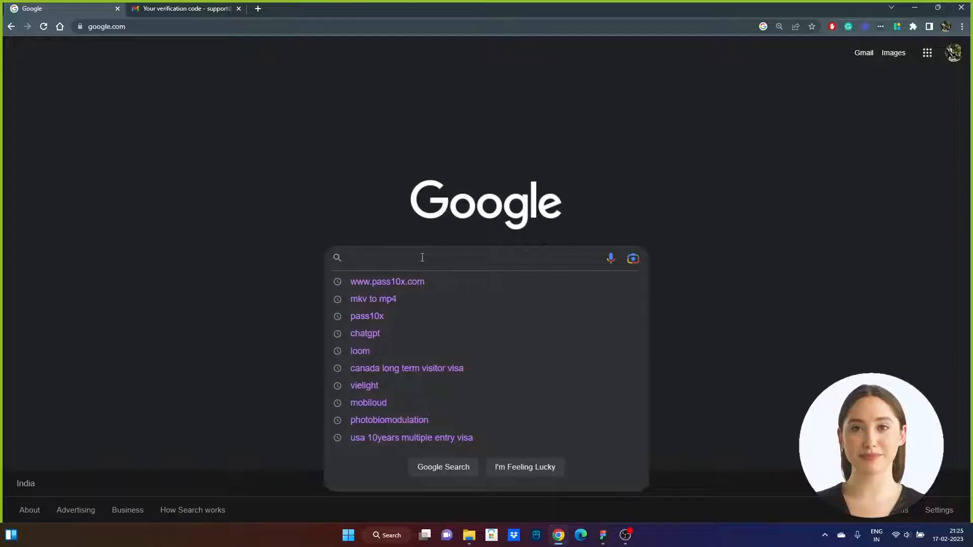
{"action": "type", "text": "www.pass10x.com"}
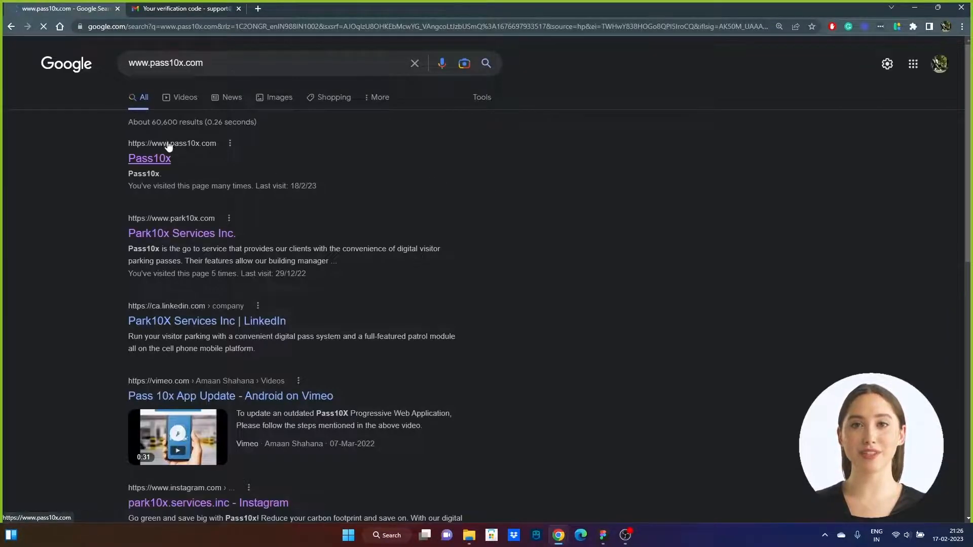
{"action": "left_click", "coordinate": [149, 159]}
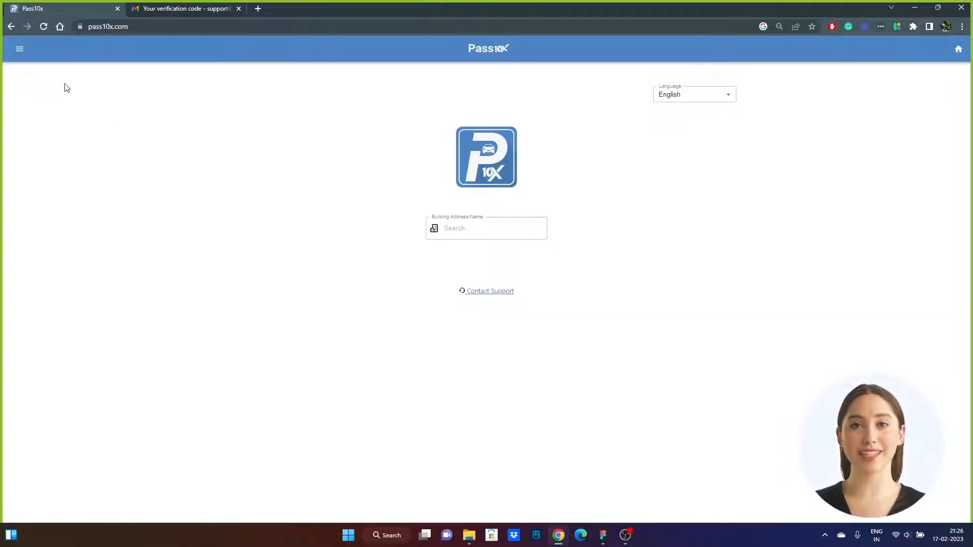
{"action": "left_click", "coordinate": [19, 48]}
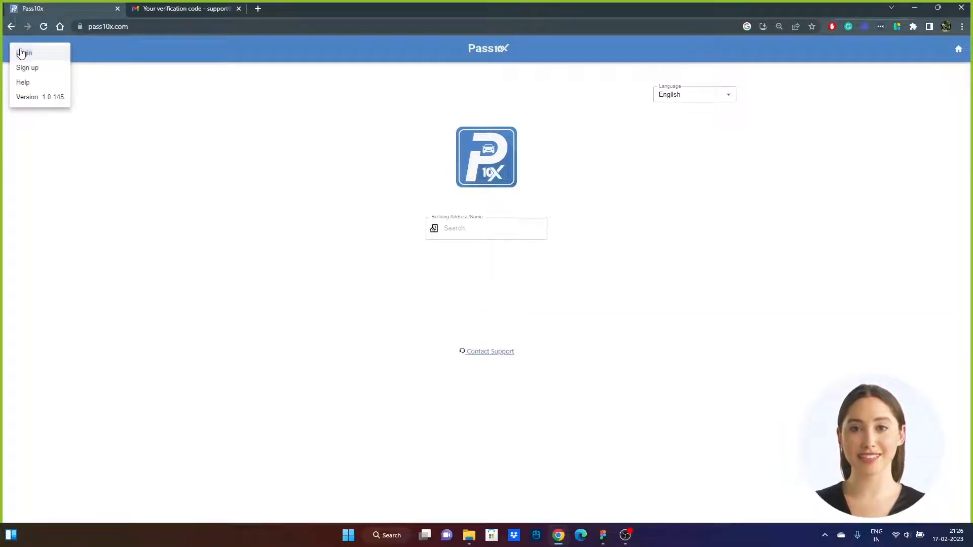
{"action": "left_click", "coordinate": [28, 67]}
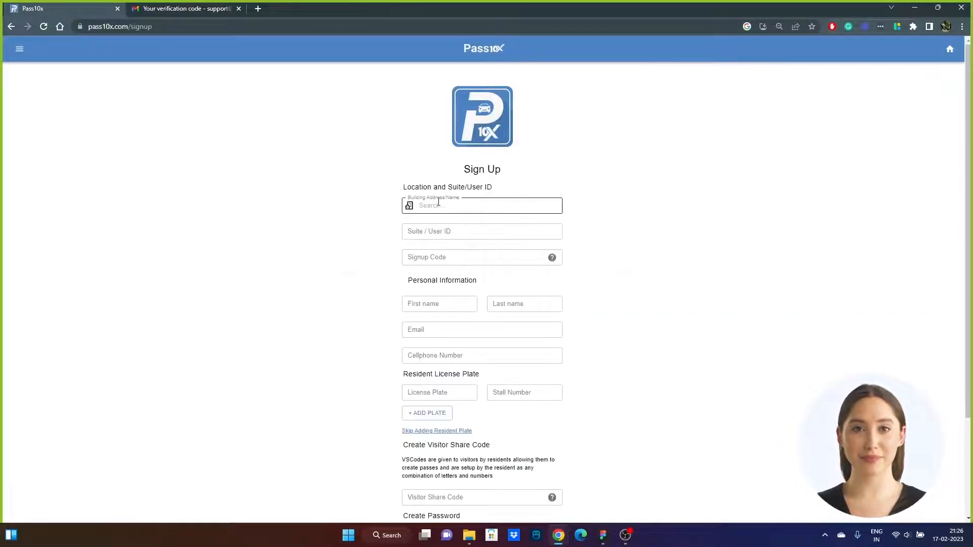
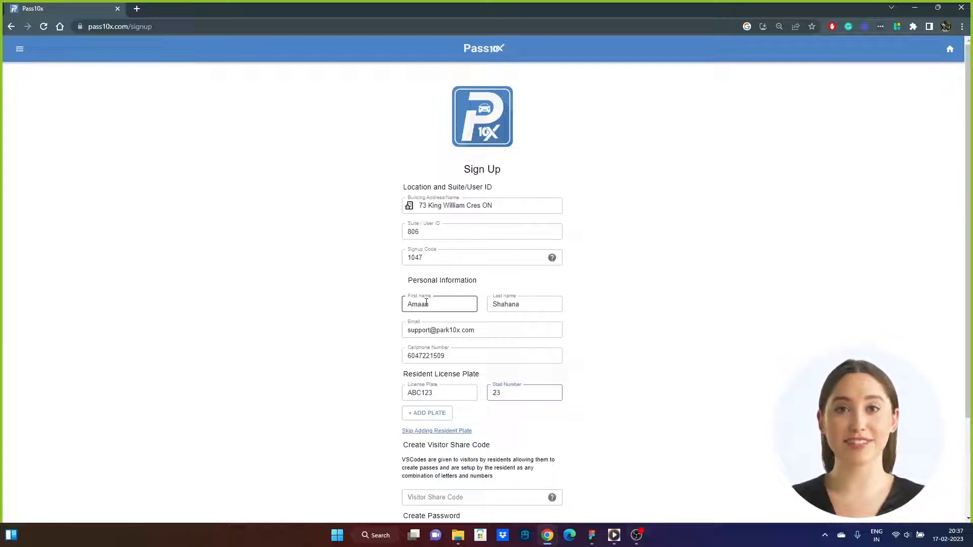
{"action": "scroll", "scroll_direction": "down", "scroll_amount": 3}
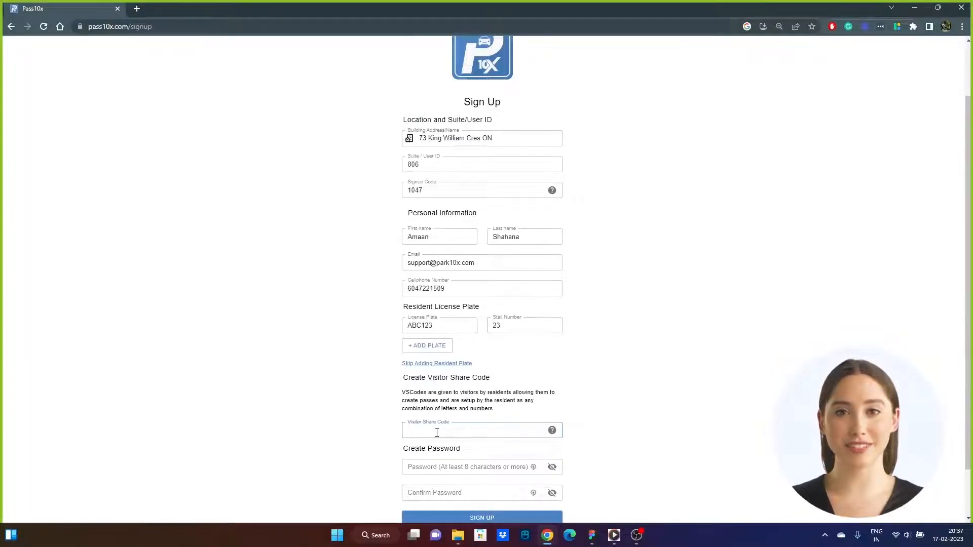
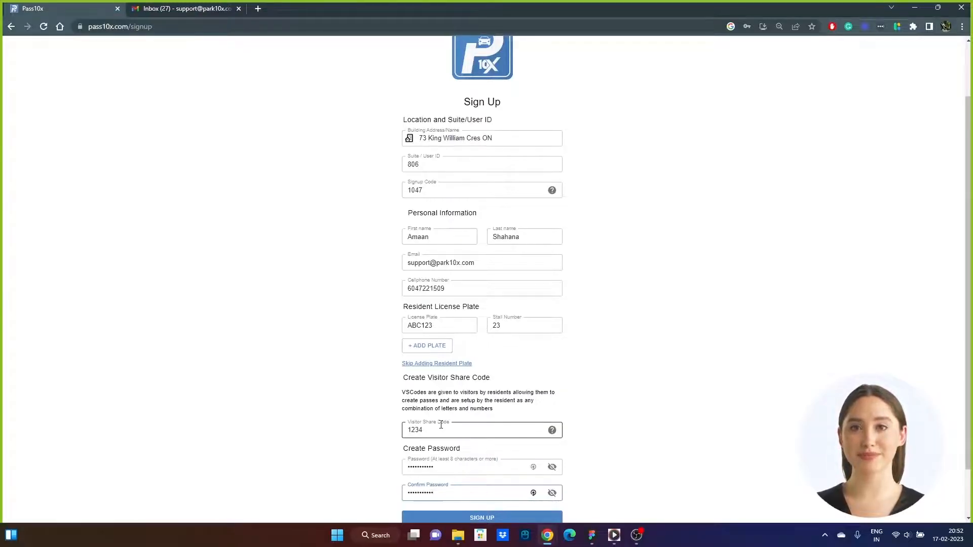
{"action": "scroll", "scroll_direction": "down", "scroll_amount": 3}
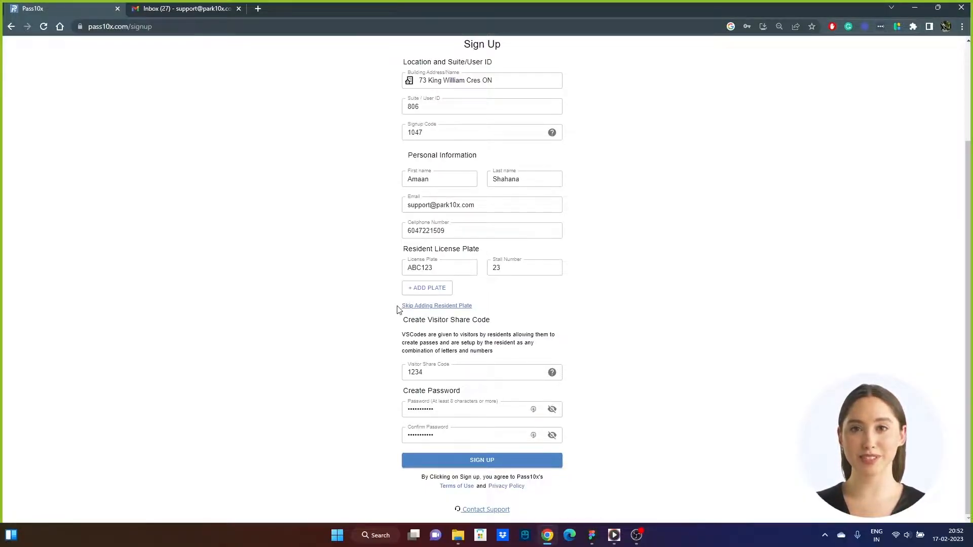
{"action": "left_click", "coordinate": [481, 459]}
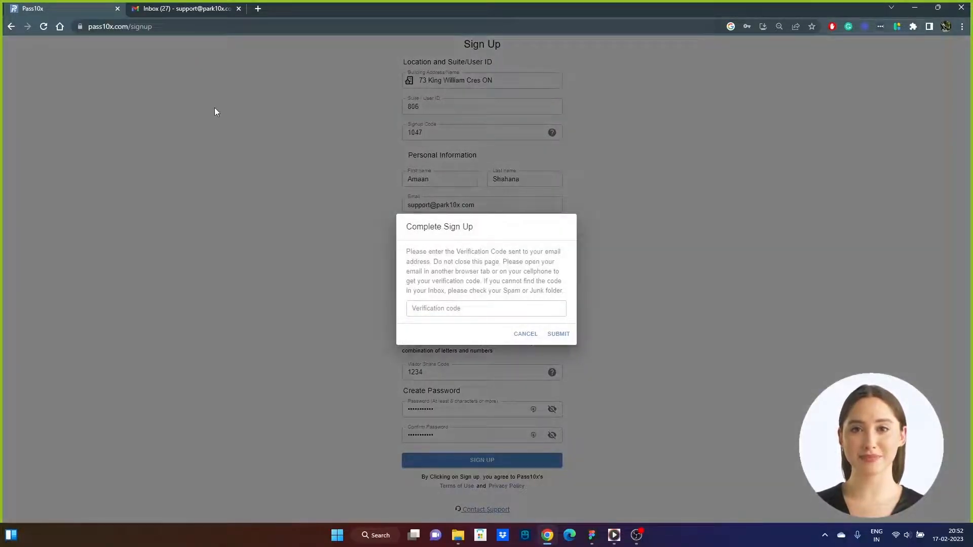
{"action": "mouse_move", "coordinate": [183, 8]}
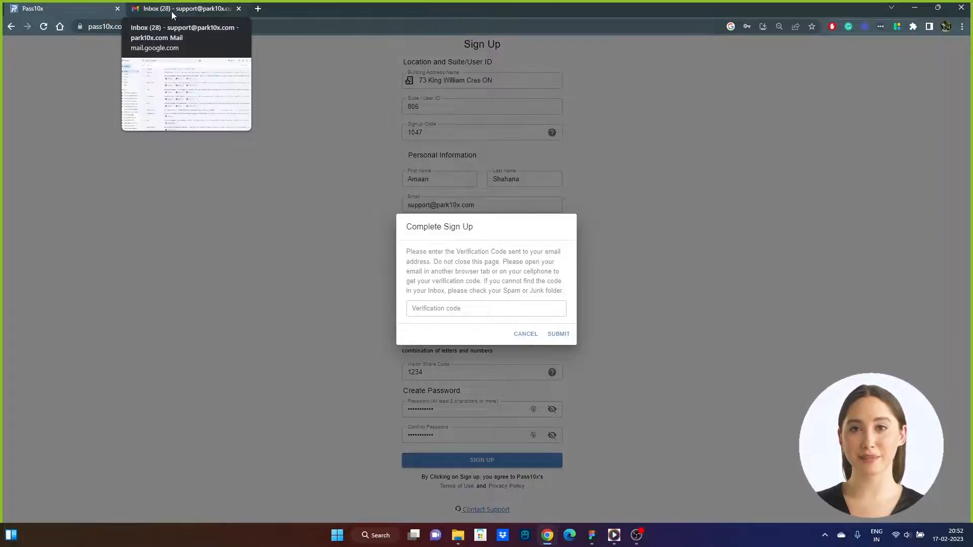
{"action": "left_click", "coordinate": [183, 9]}
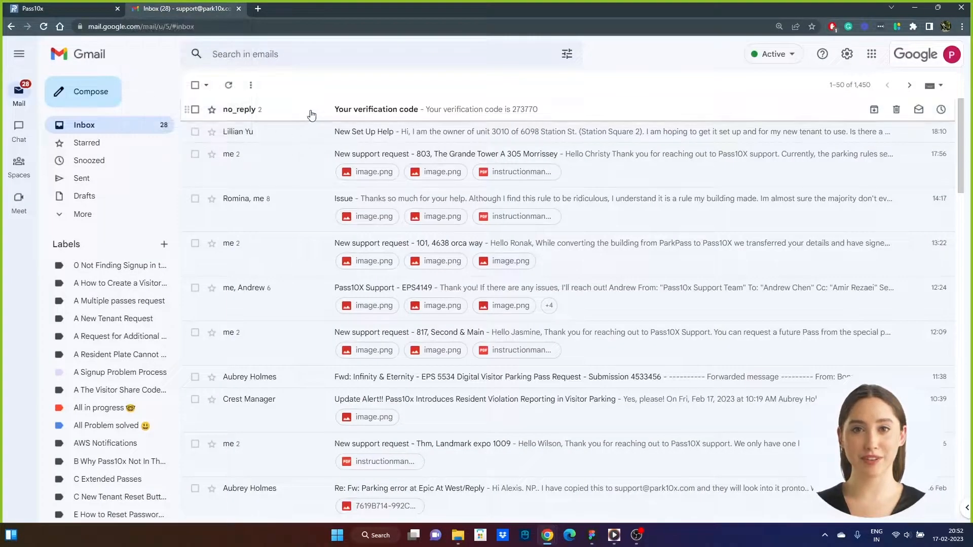
{"action": "left_click", "coordinate": [375, 110]}
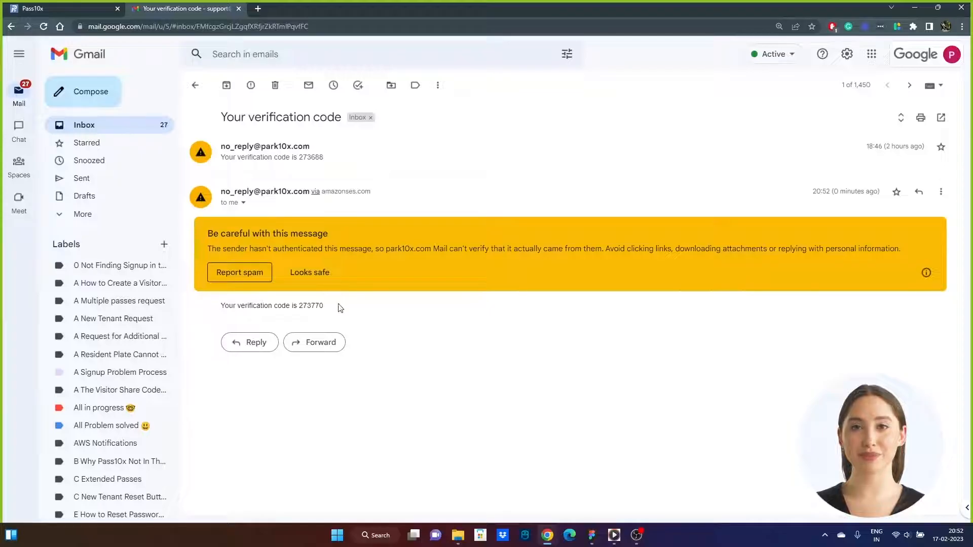
{"action": "left_click", "coordinate": [309, 272]}
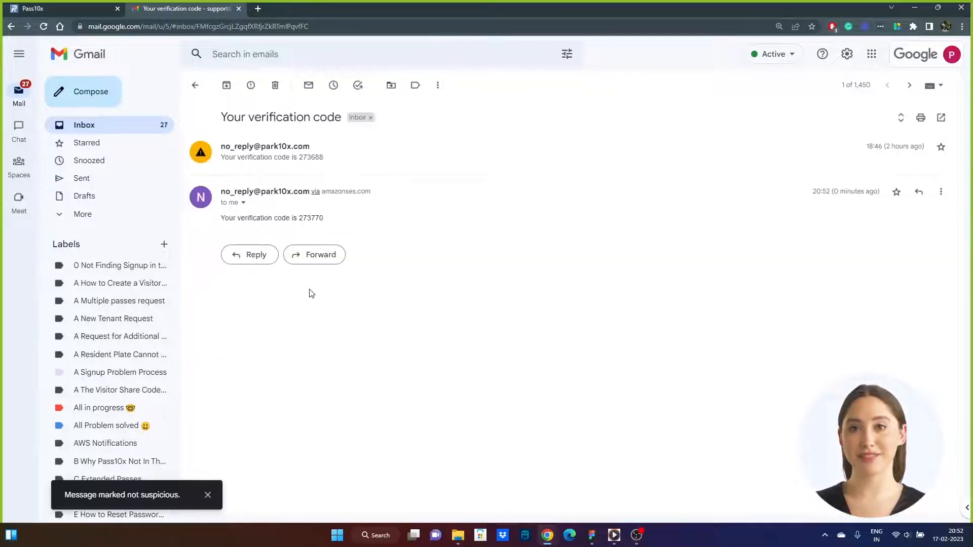
{"action": "double_click", "coordinate": [310, 218]}
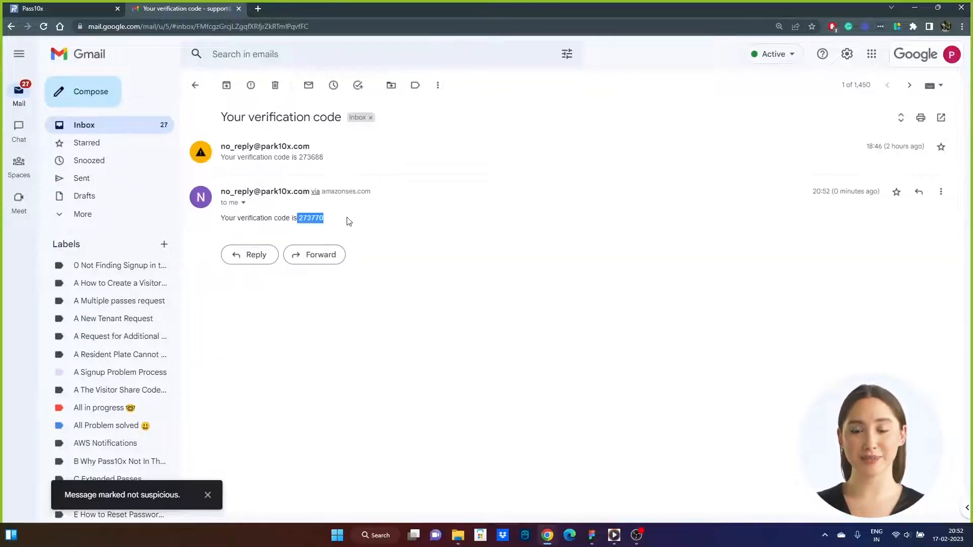
{"action": "left_click", "coordinate": [56, 9]}
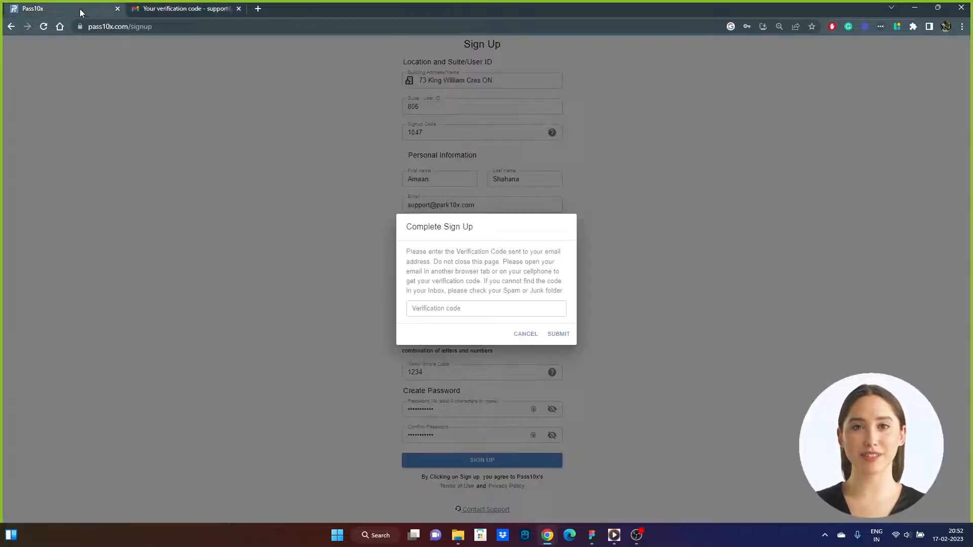
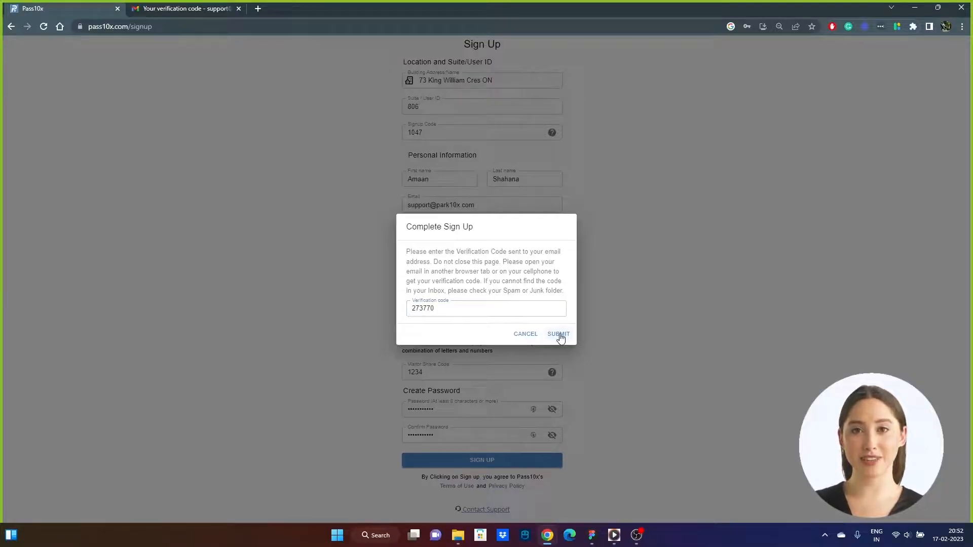
Enter the emailed verification code in the Complete Sign Up dialog and submit it
{"action": "left_click", "coordinate": [557, 334]}
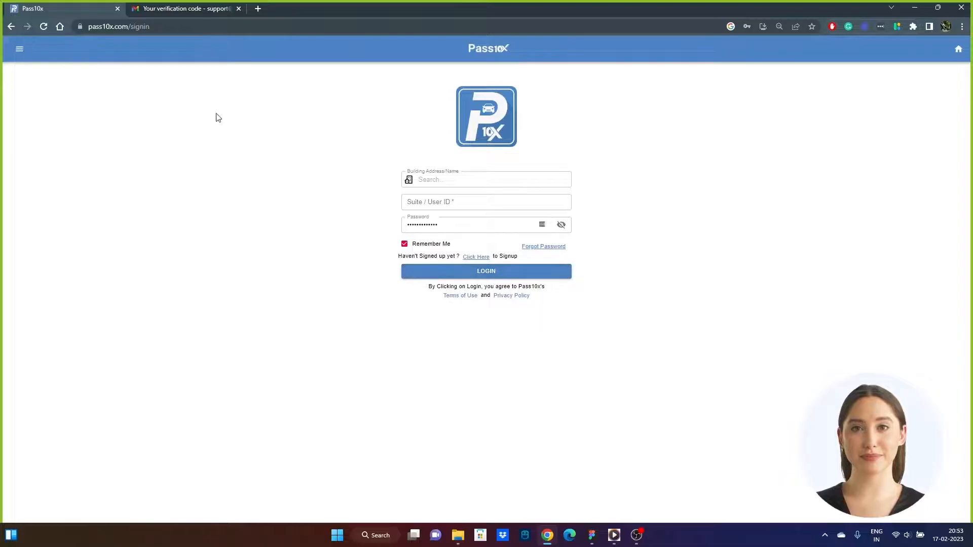
{"action": "left_click", "coordinate": [486, 179]}
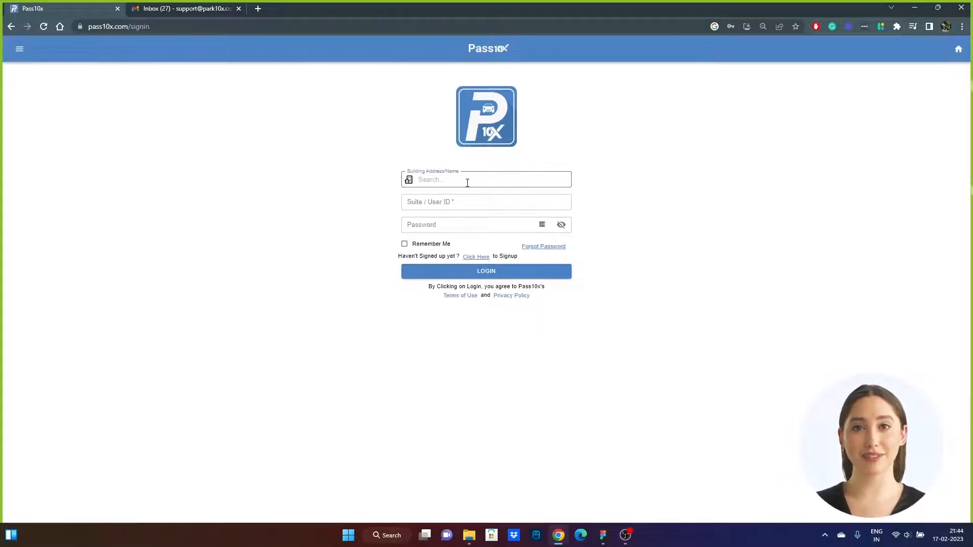
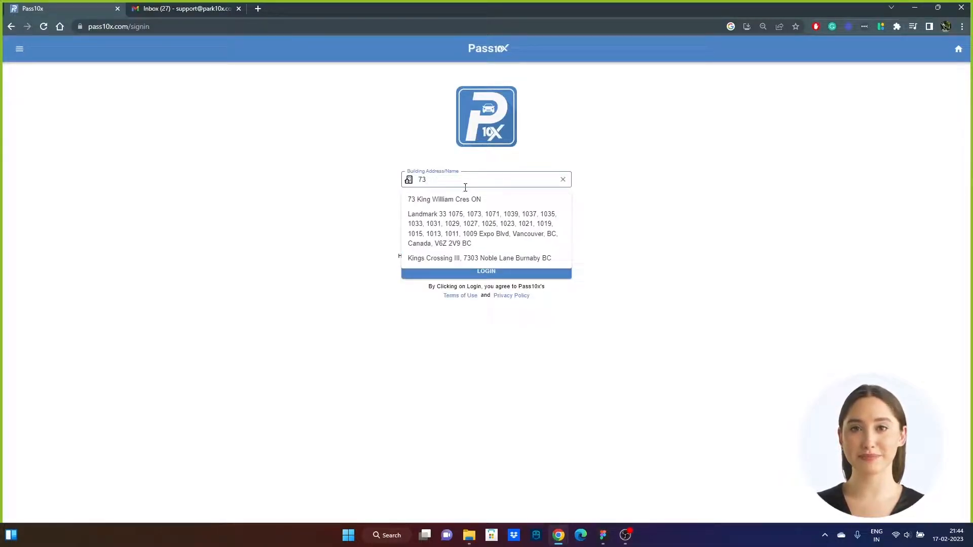
{"action": "left_click", "coordinate": [443, 199]}
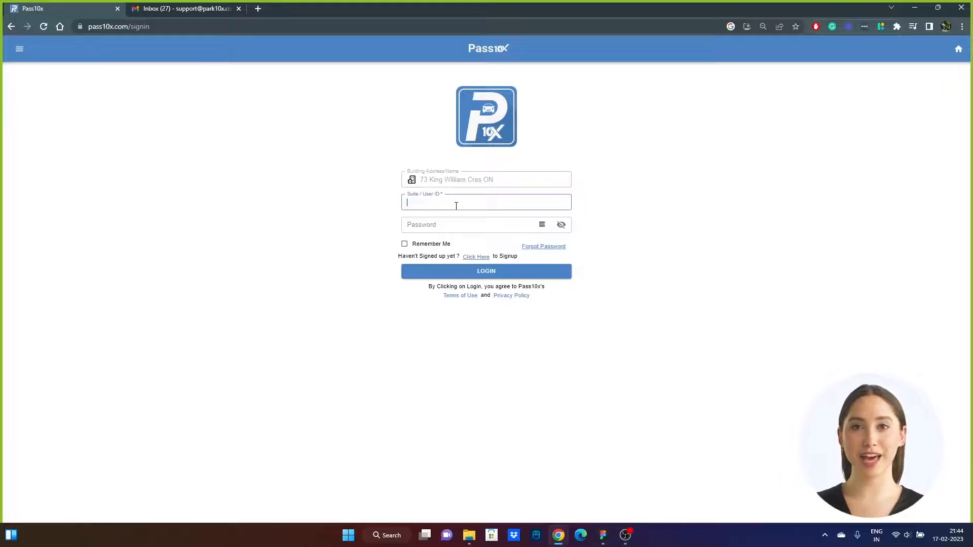
{"action": "type", "text": "806"}
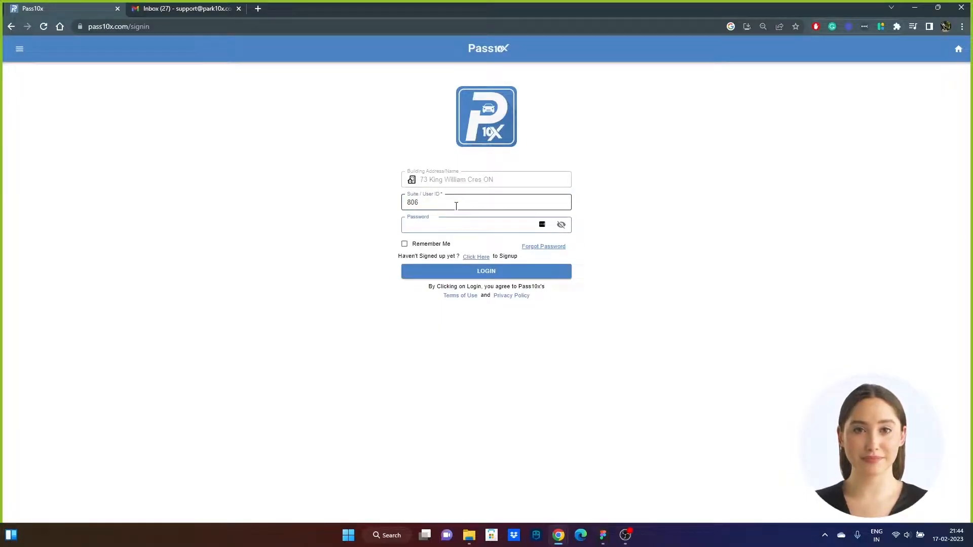
{"action": "type", "text": "••••"}
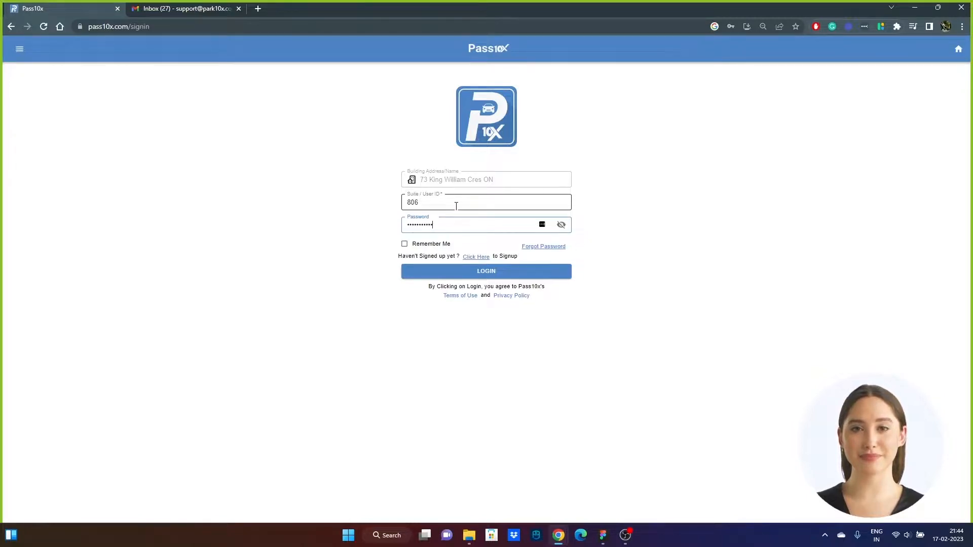
{"action": "left_click", "coordinate": [404, 243]}
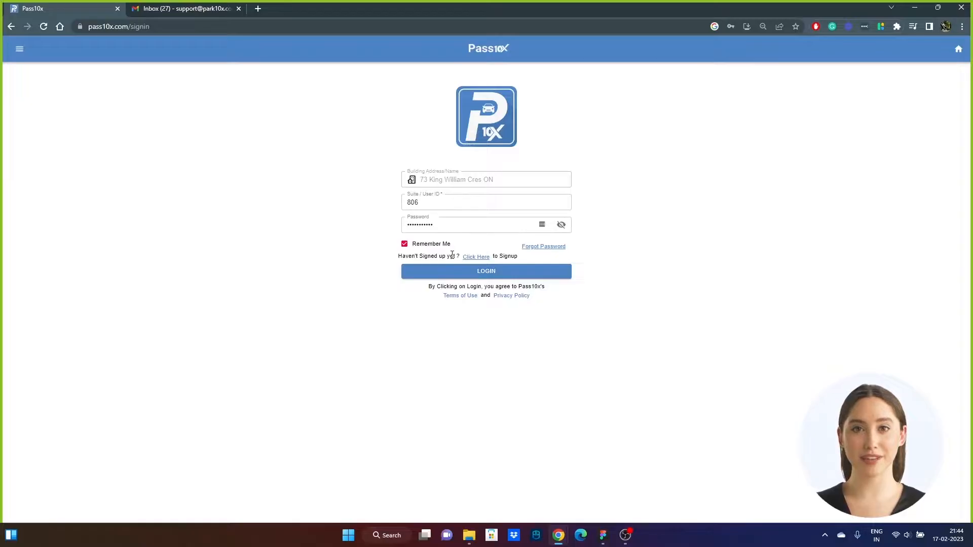
{"action": "left_click", "coordinate": [486, 271]}
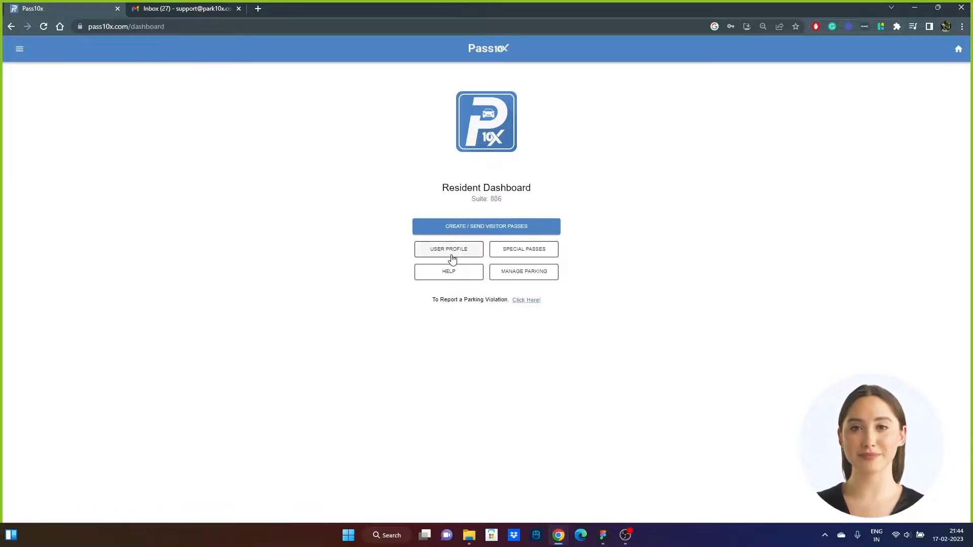